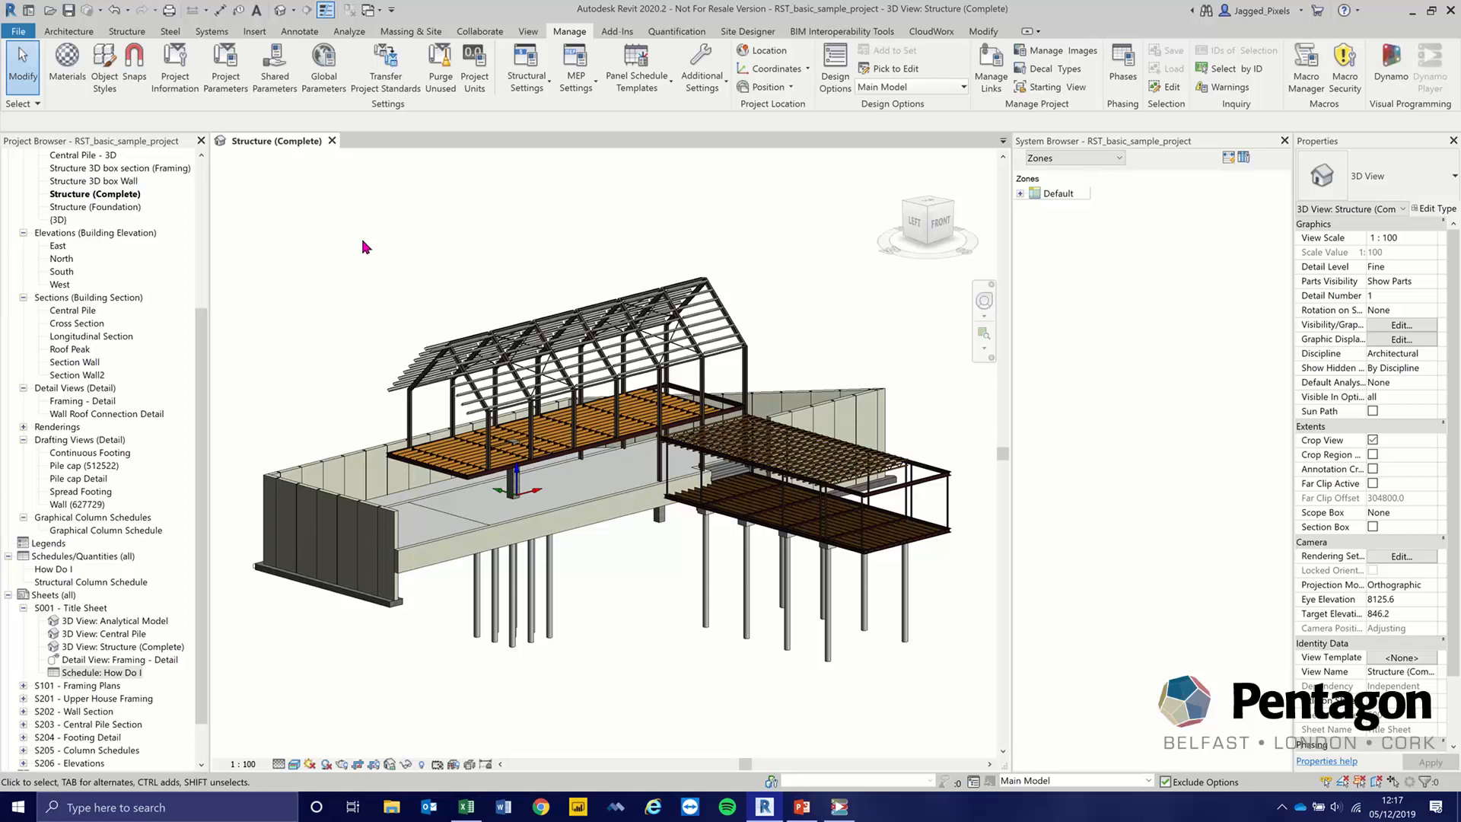
pyautogui.moveTo(347, 251)
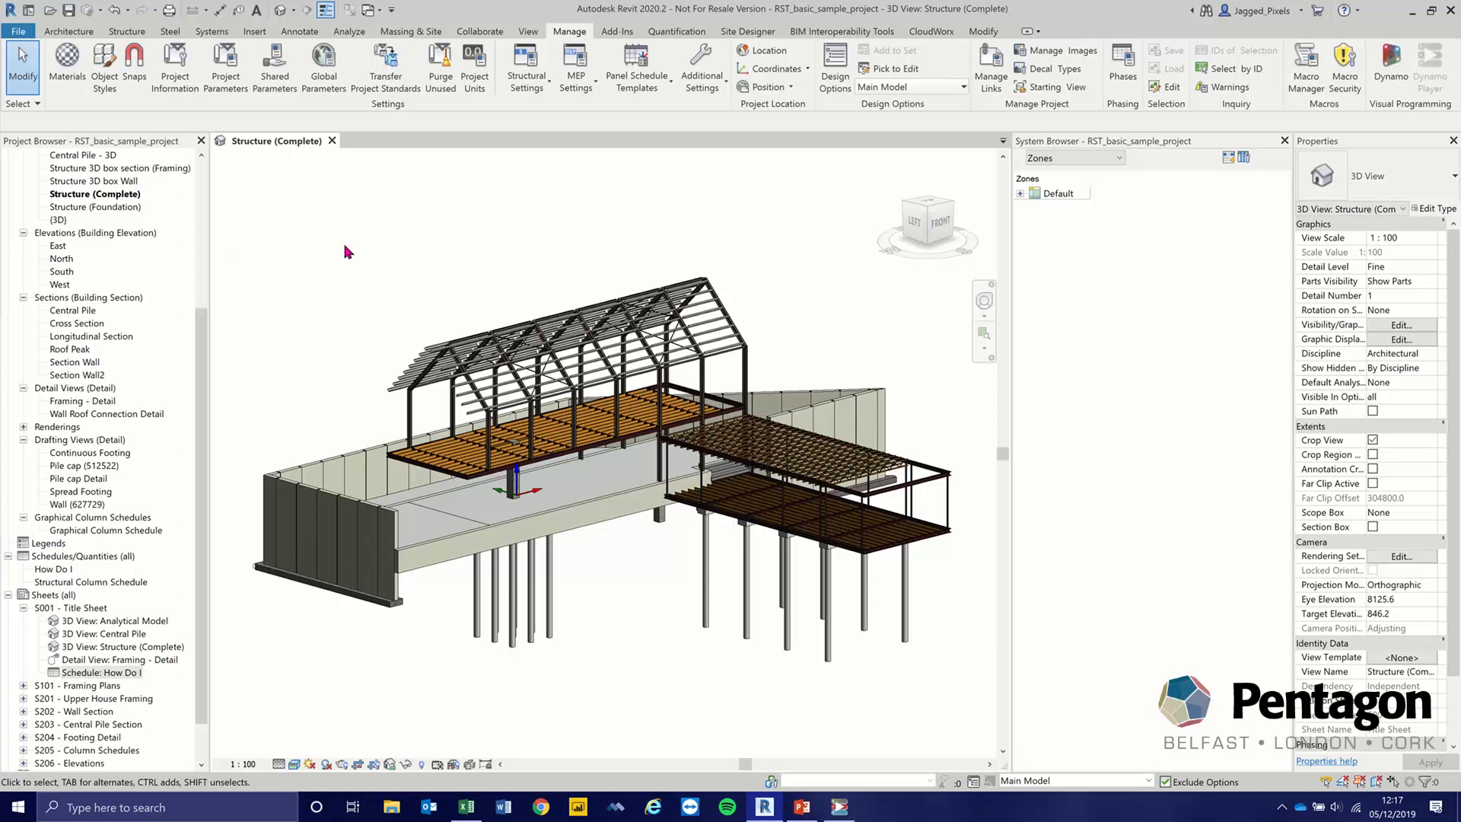
pyautogui.moveTo(408, 308)
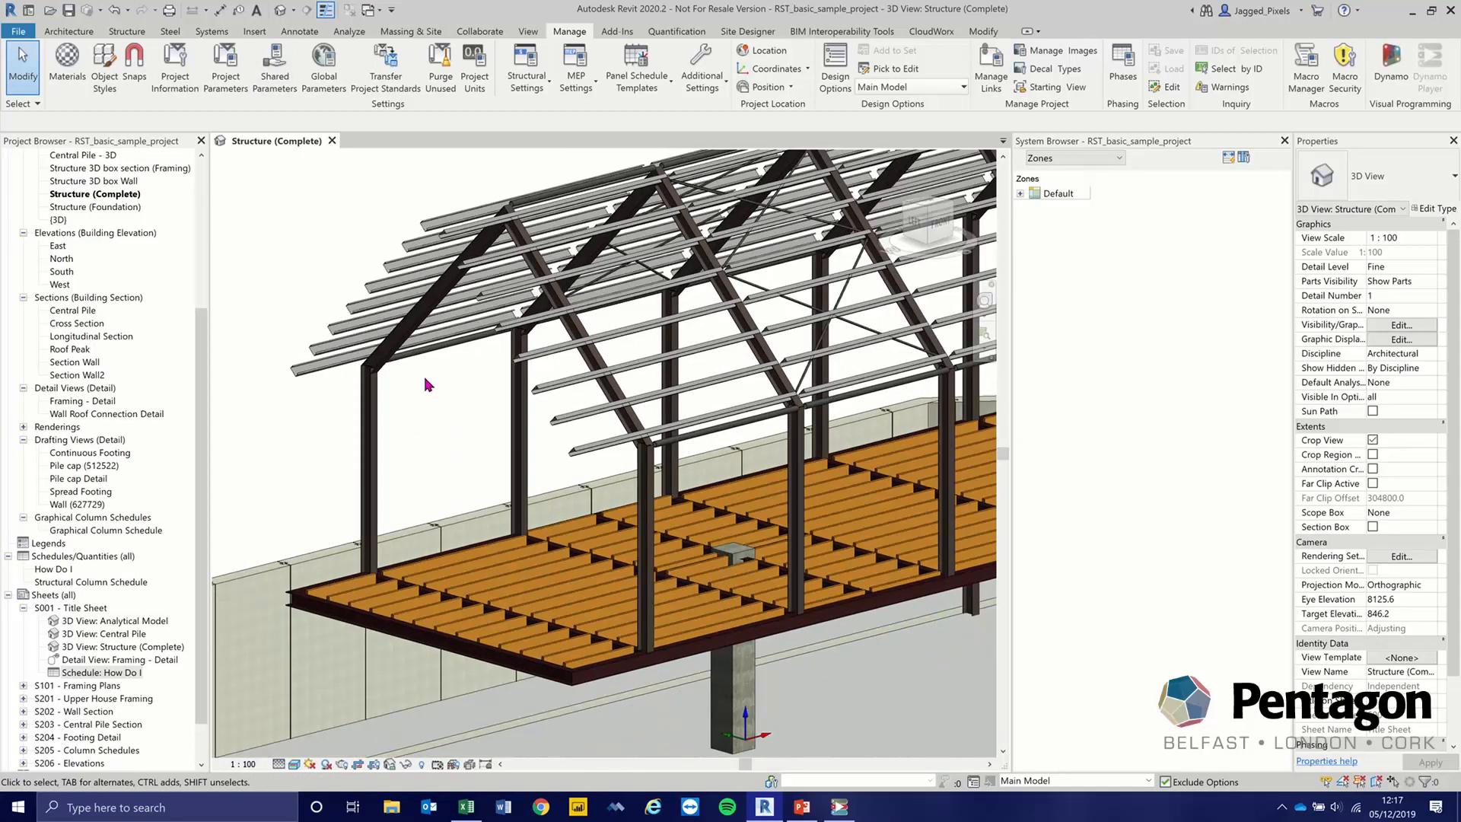
# Select the upper floor's timber beam system and move to the Manage tools.
pyautogui.click(628, 457)
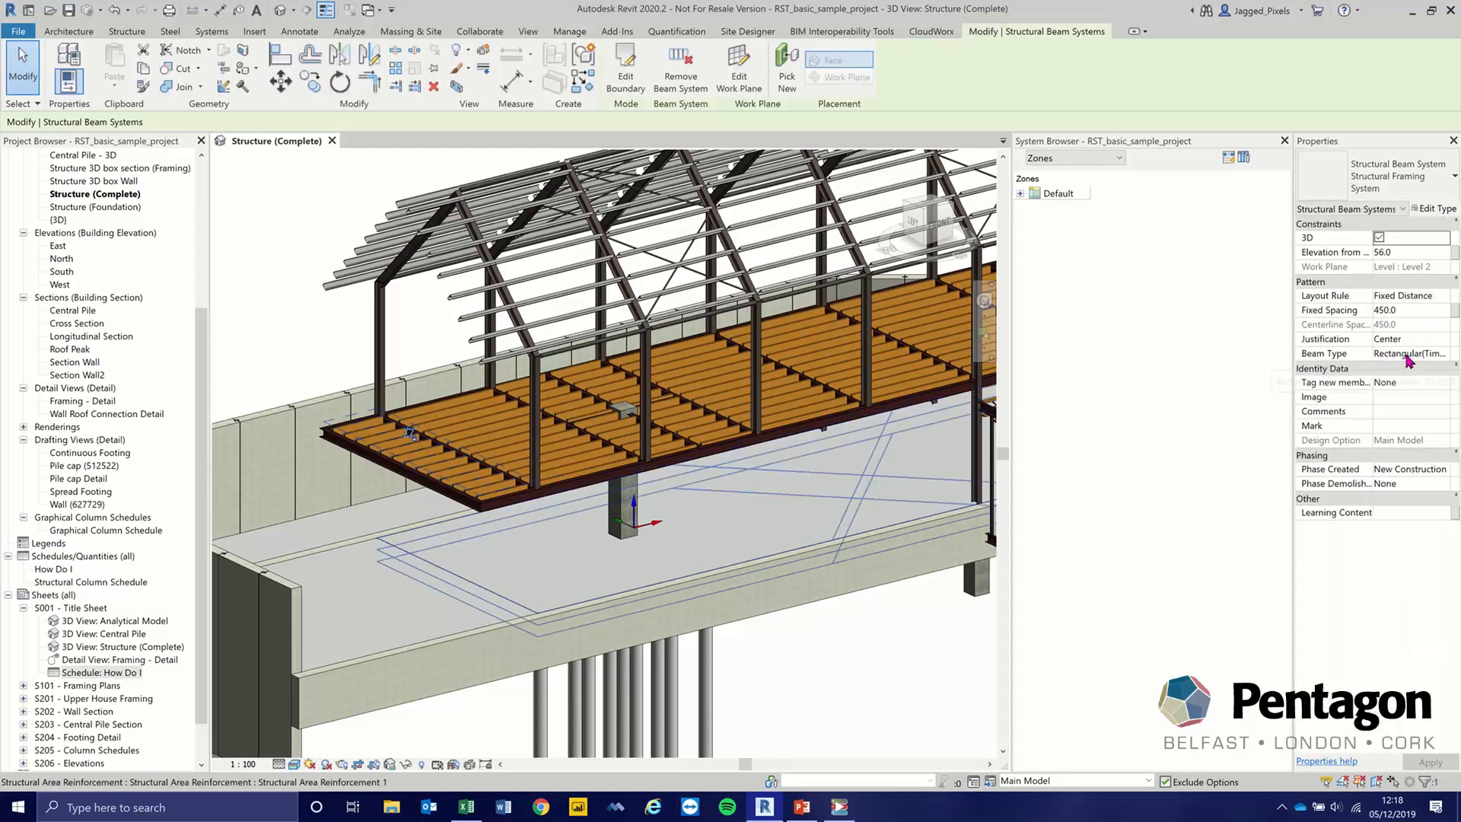
pyautogui.moveTo(1408, 352)
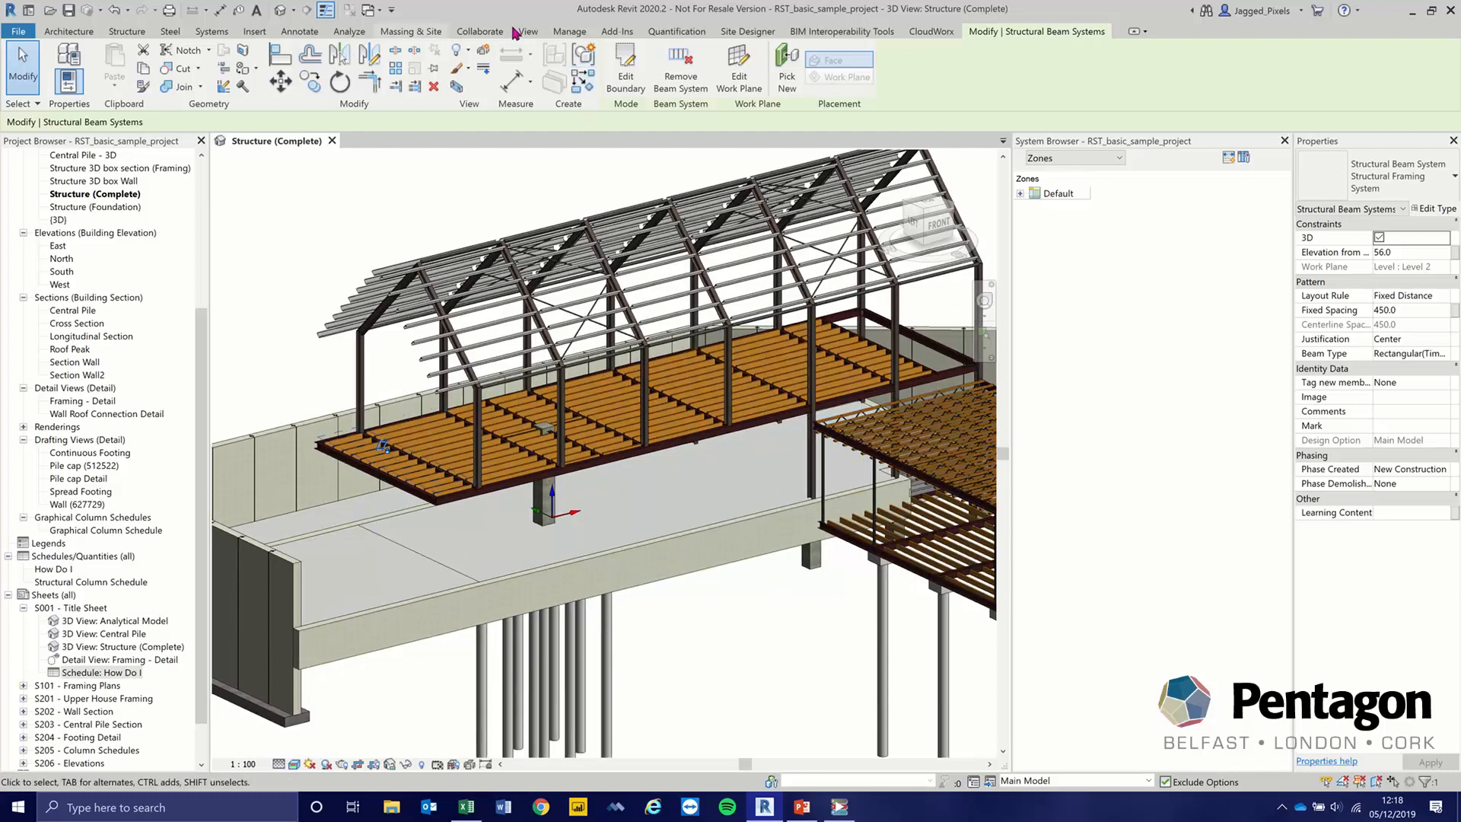
pyautogui.click(568, 30)
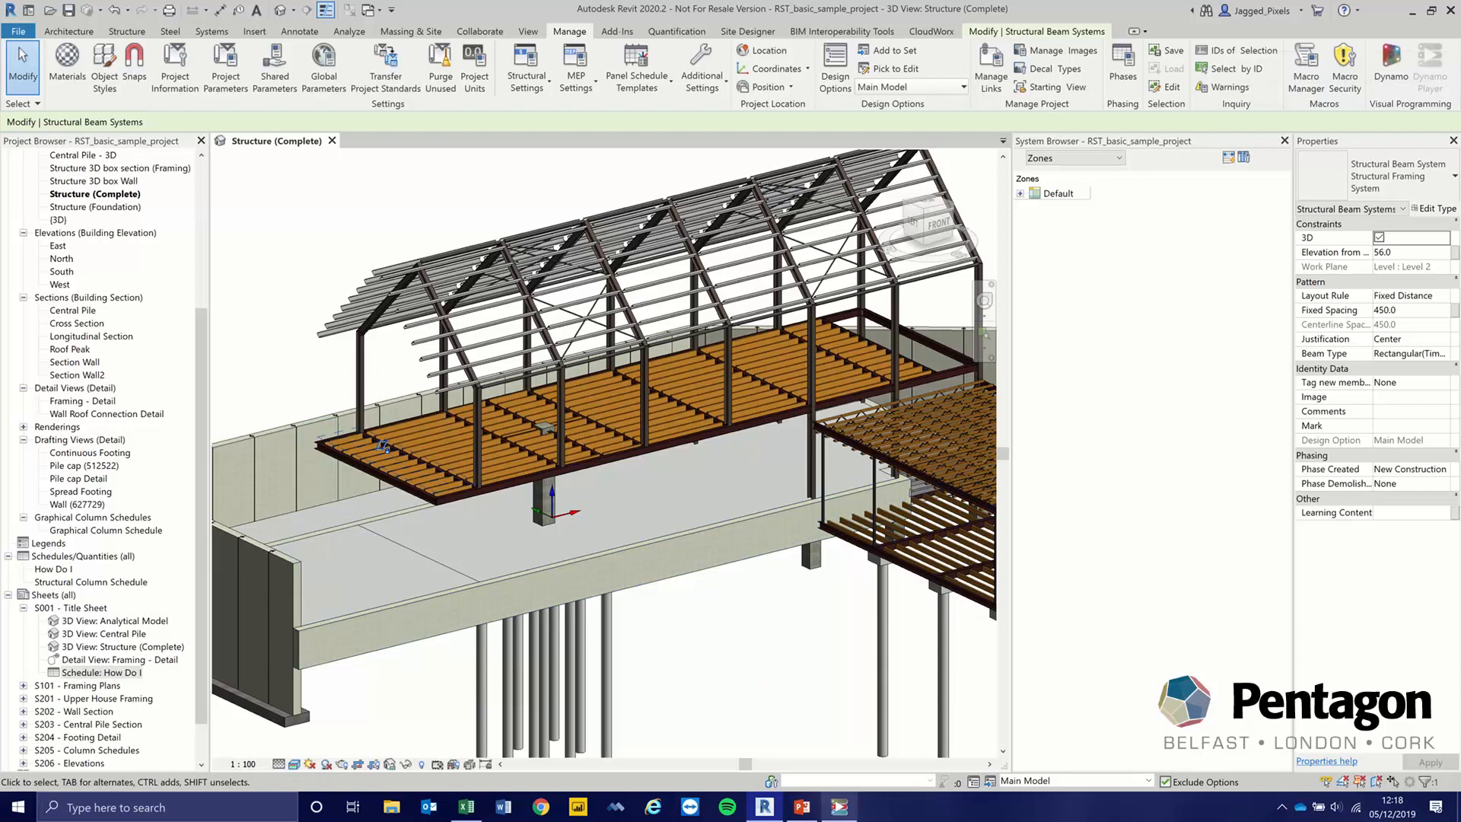
# Launch Dynamo Player and set the script's family type to Rectangular(Timber)-Beam:Timber_50 x200.
pyautogui.click(1430, 66)
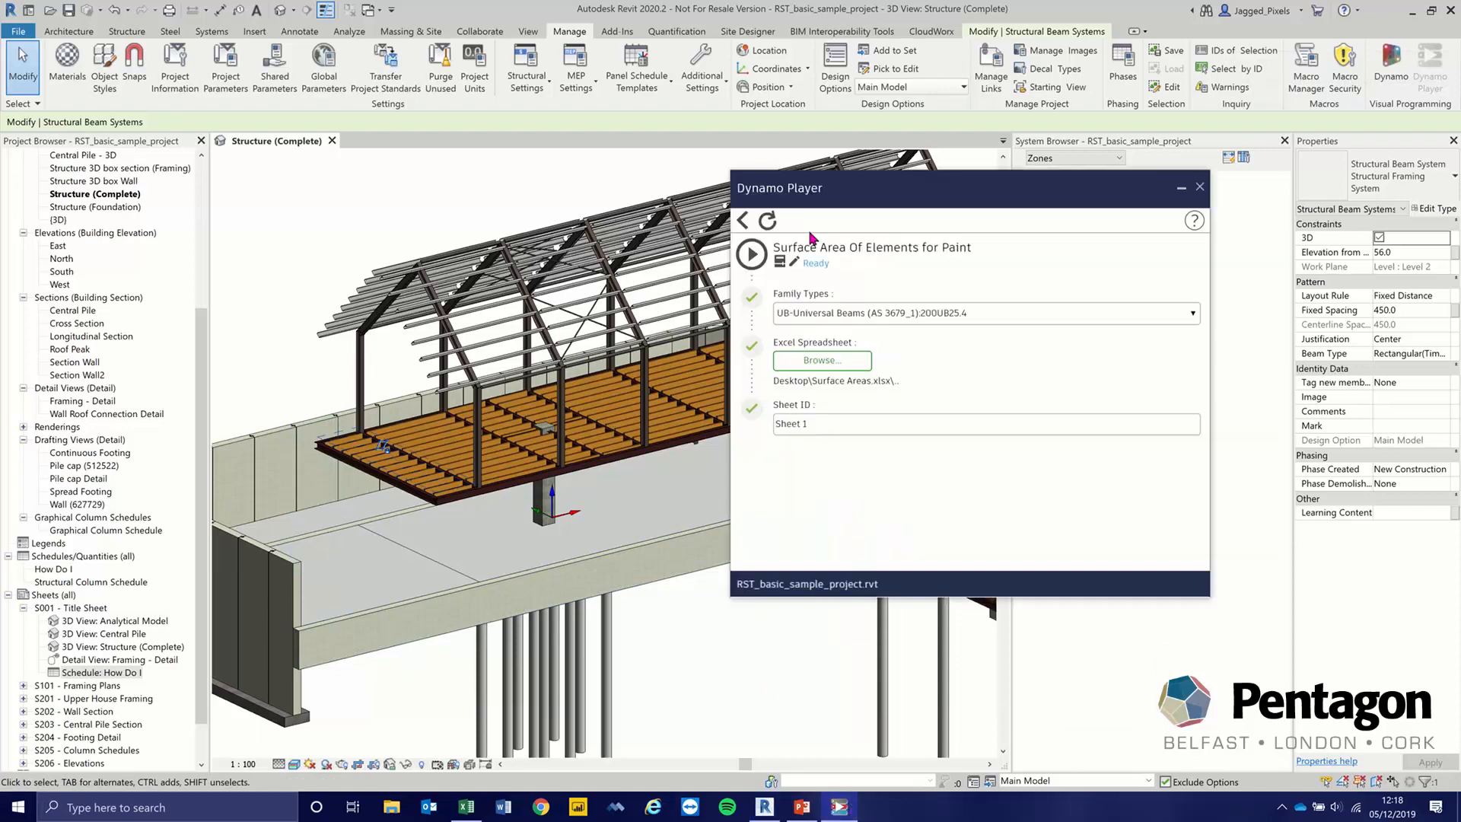
pyautogui.moveTo(871, 240)
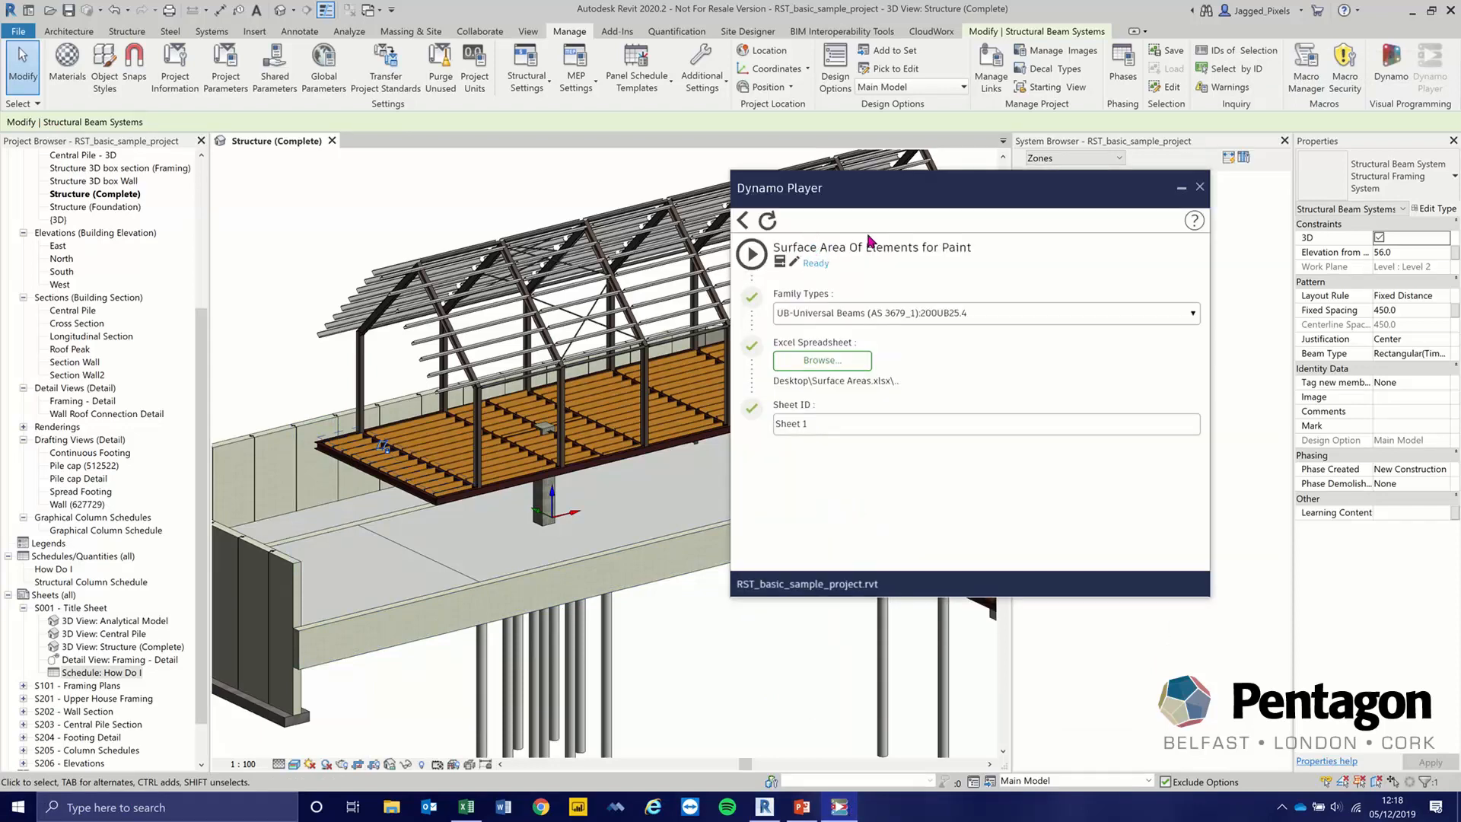
pyautogui.moveTo(829, 329)
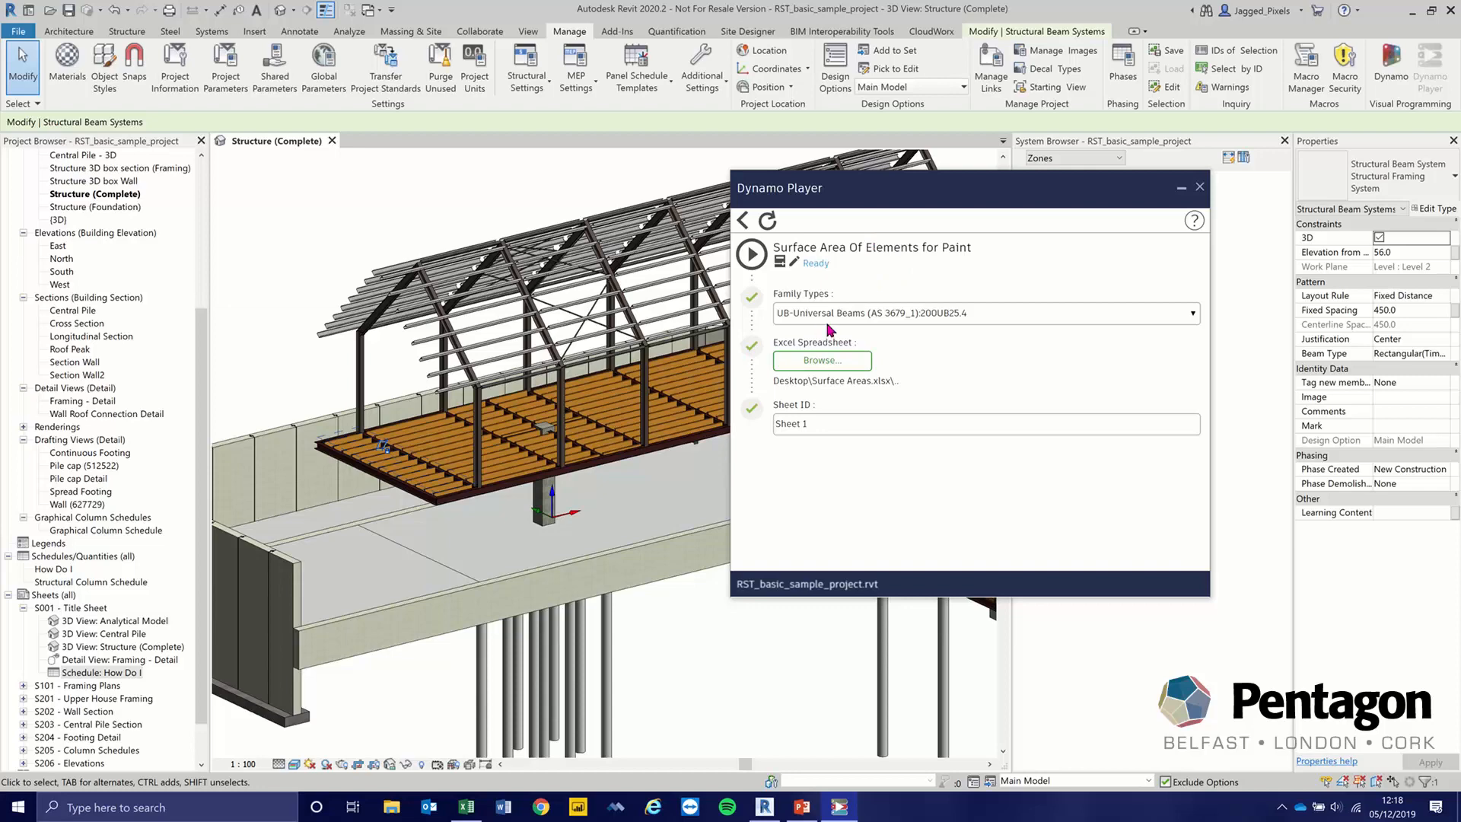
pyautogui.moveTo(837, 312)
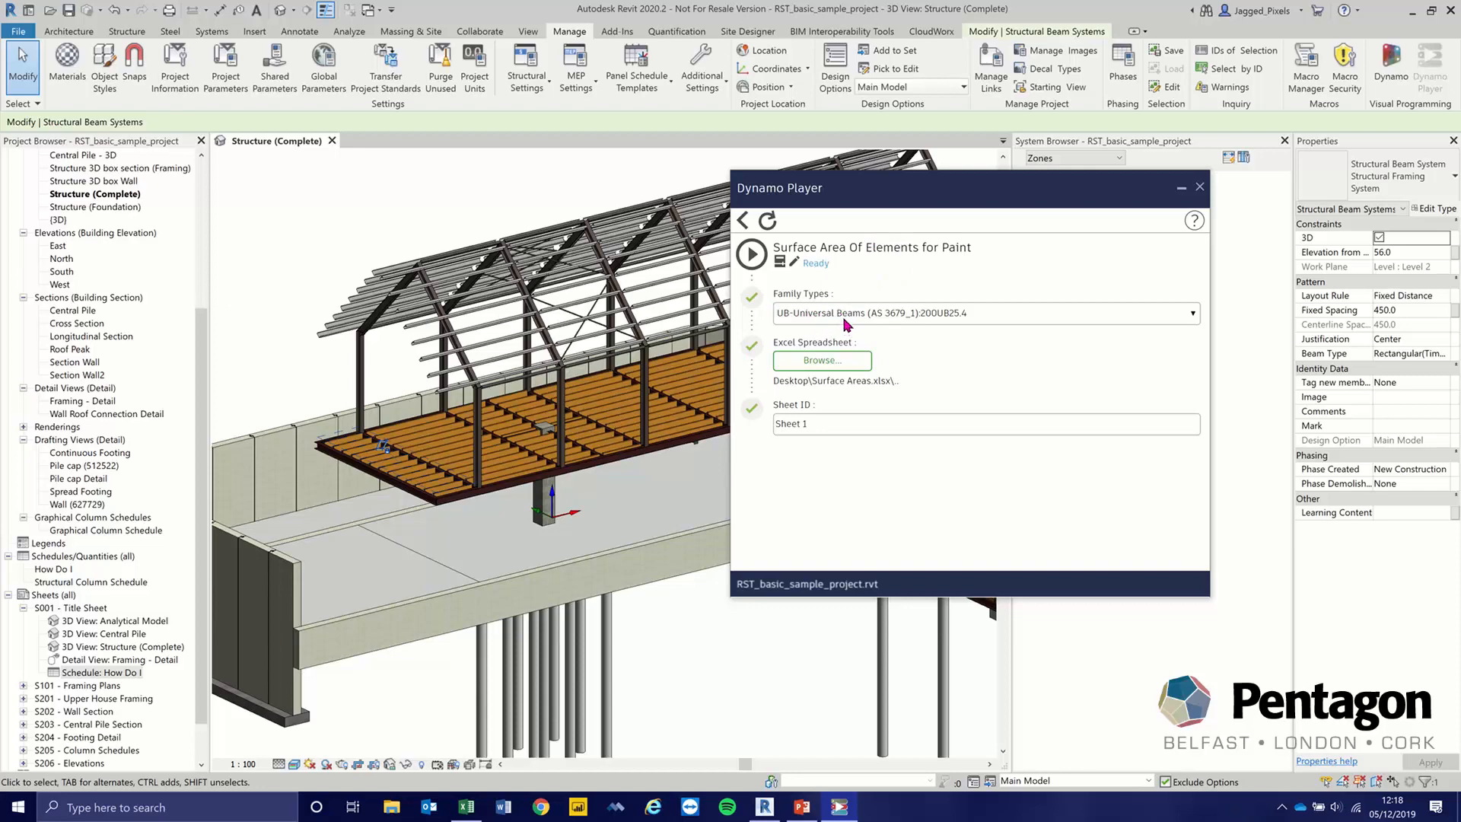
pyautogui.moveTo(948, 326)
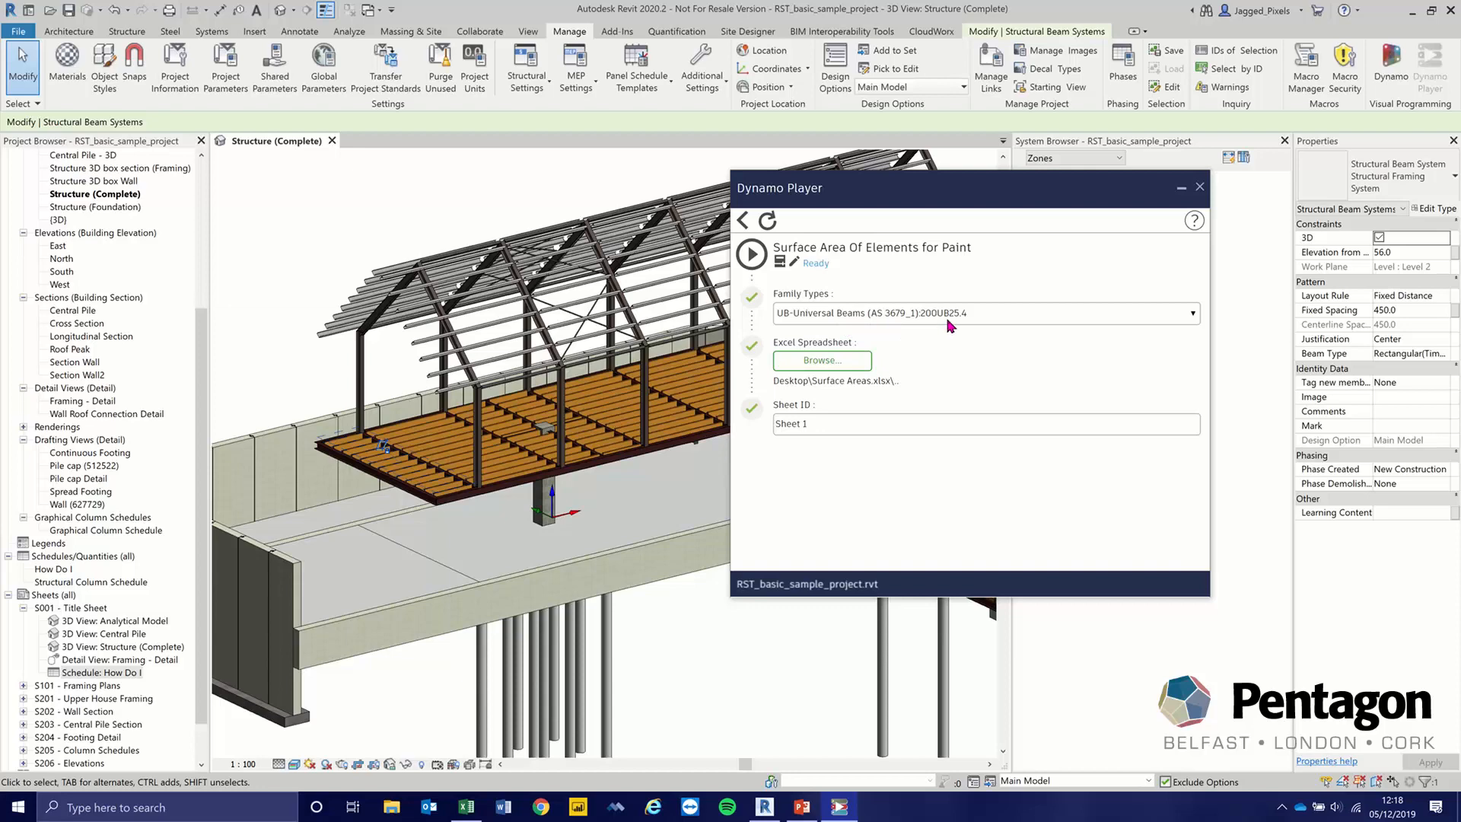
pyautogui.click(1192, 312)
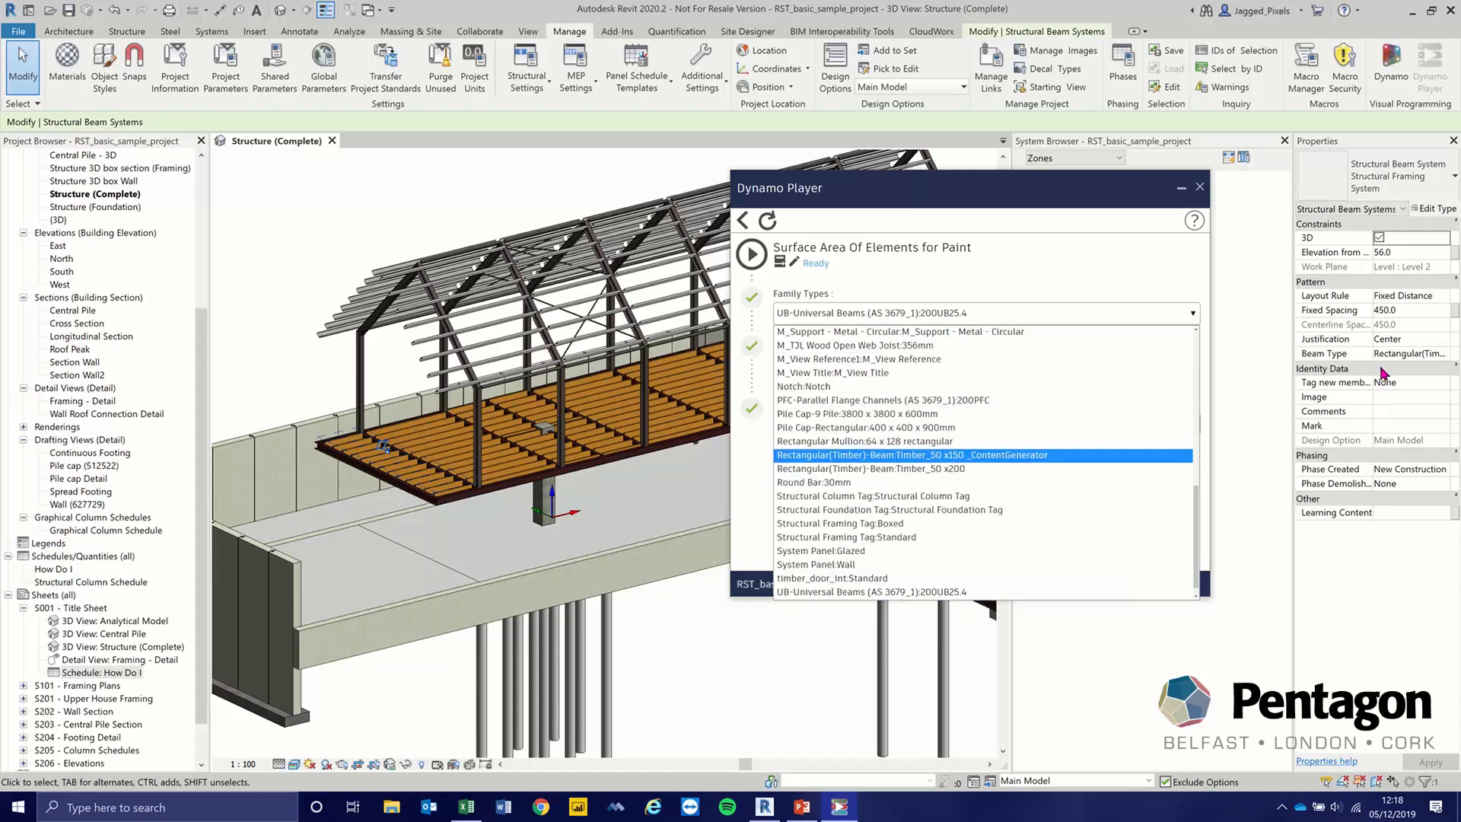
pyautogui.click(871, 467)
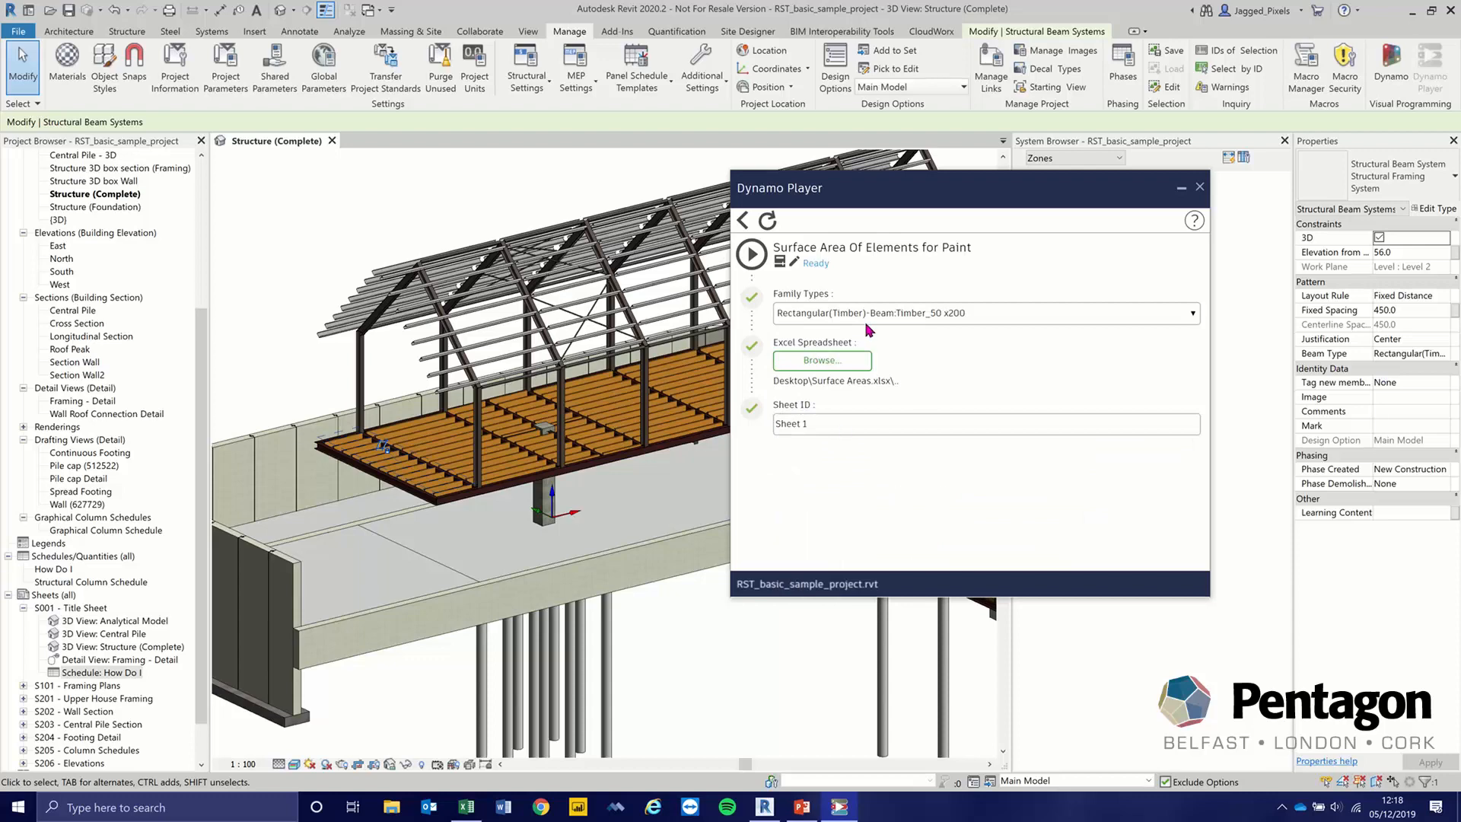
pyautogui.moveTo(961, 330)
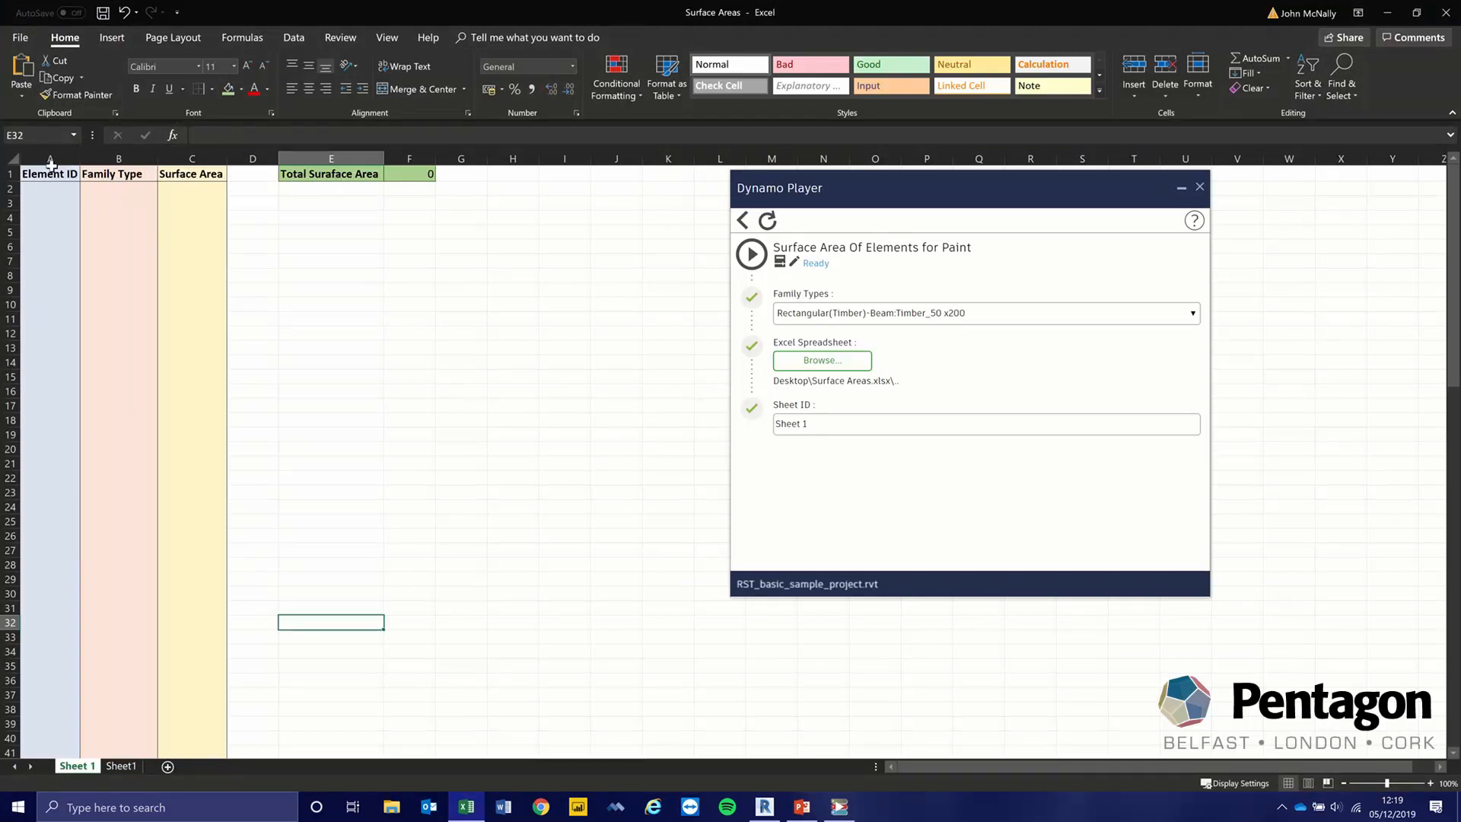
pyautogui.moveTo(222, 388)
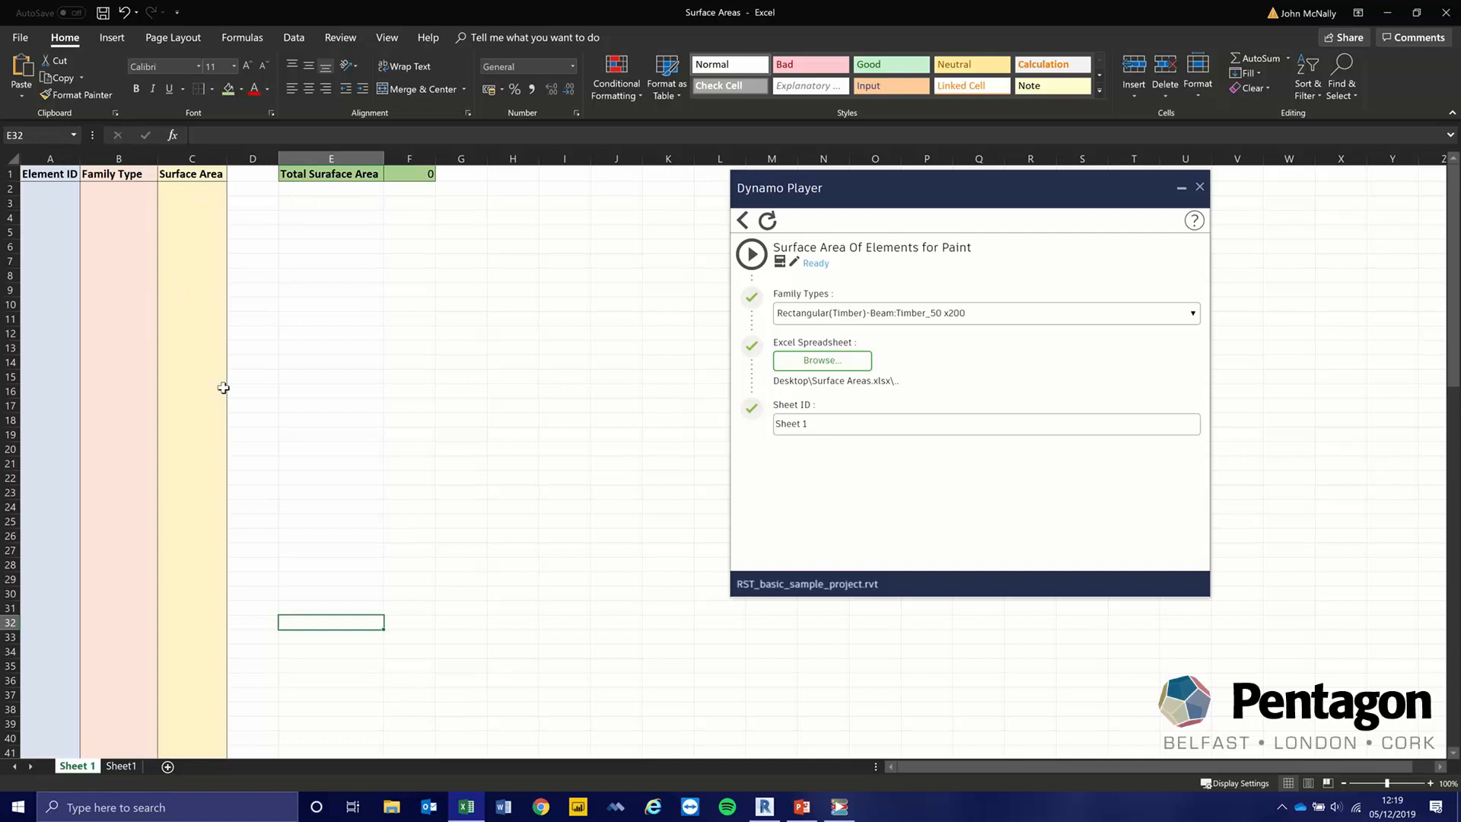
pyautogui.moveTo(828, 443)
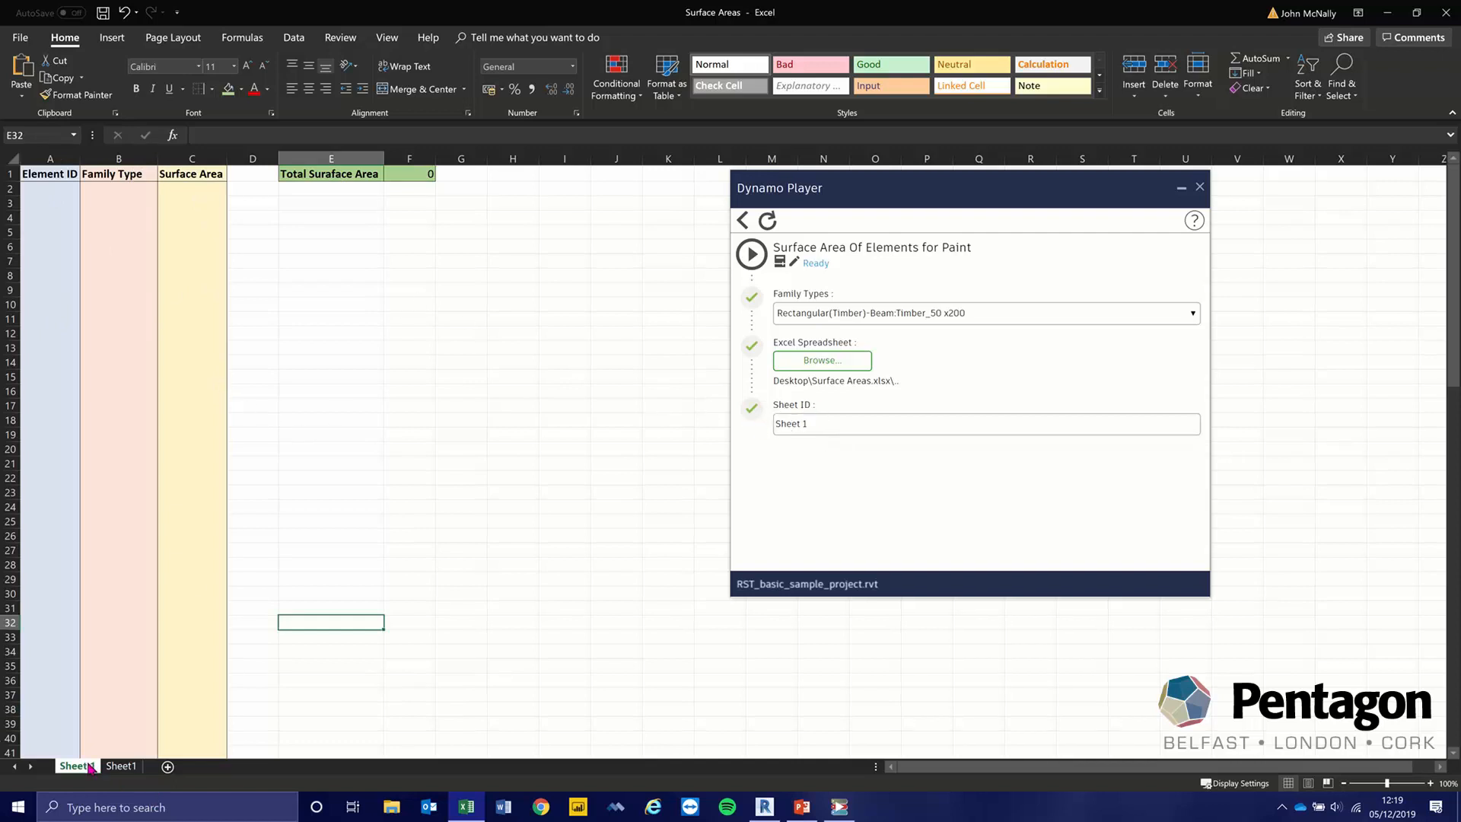
# Delete the blank second worksheet so only Sheet 1 remains.
pyautogui.rightClick(121, 765)
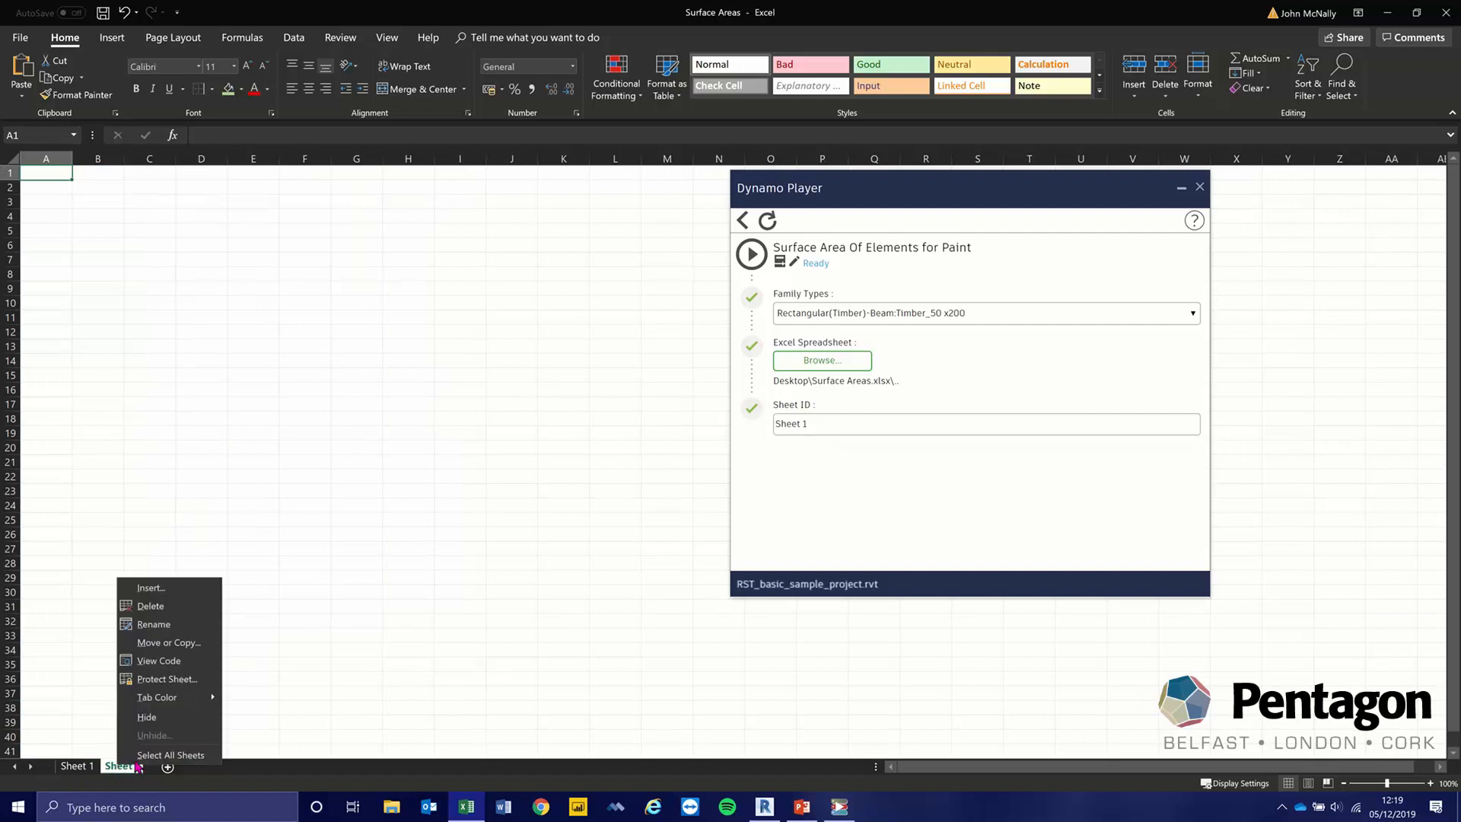
pyautogui.click(151, 605)
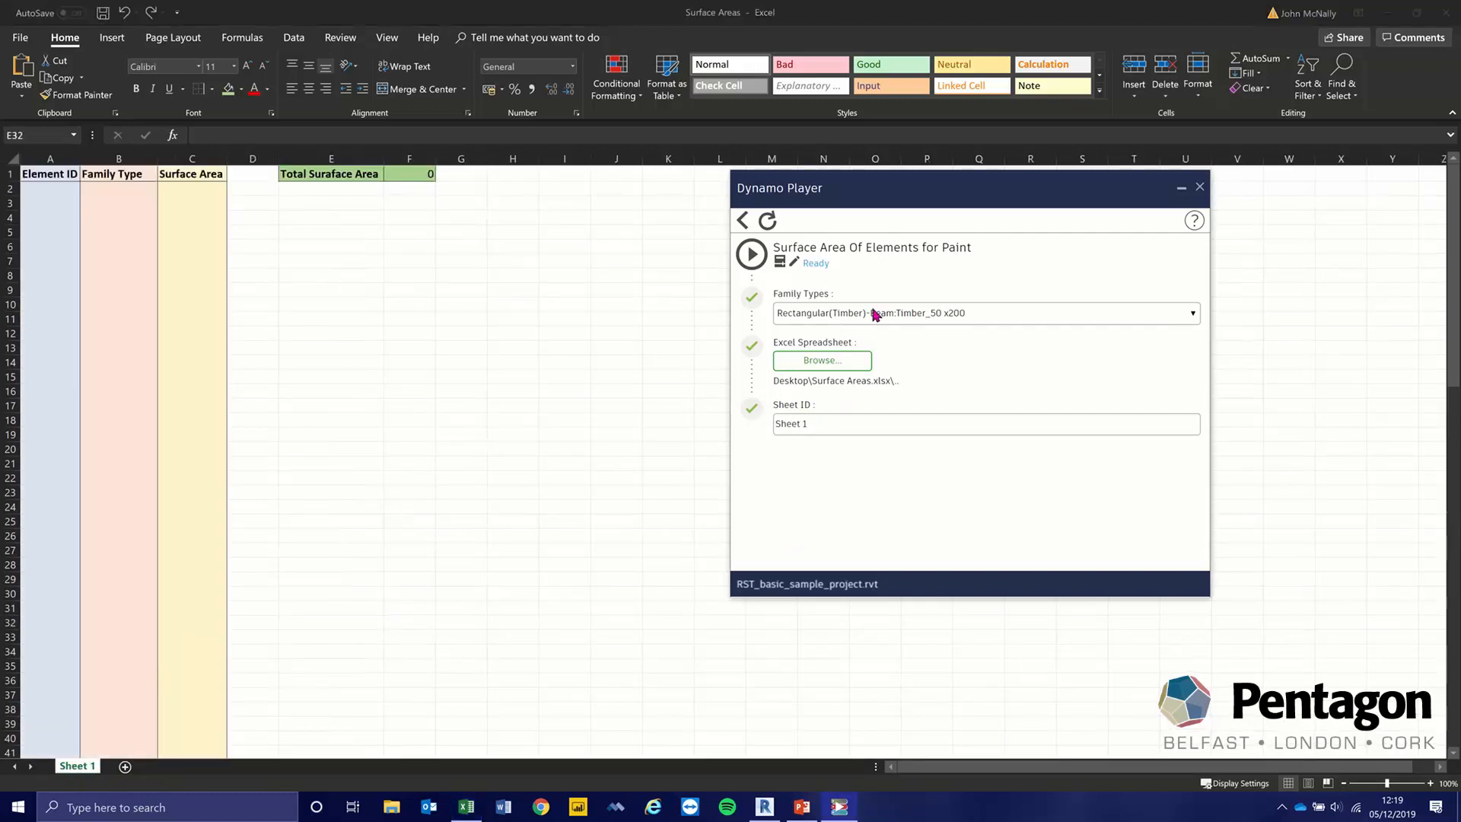
pyautogui.moveTo(863, 413)
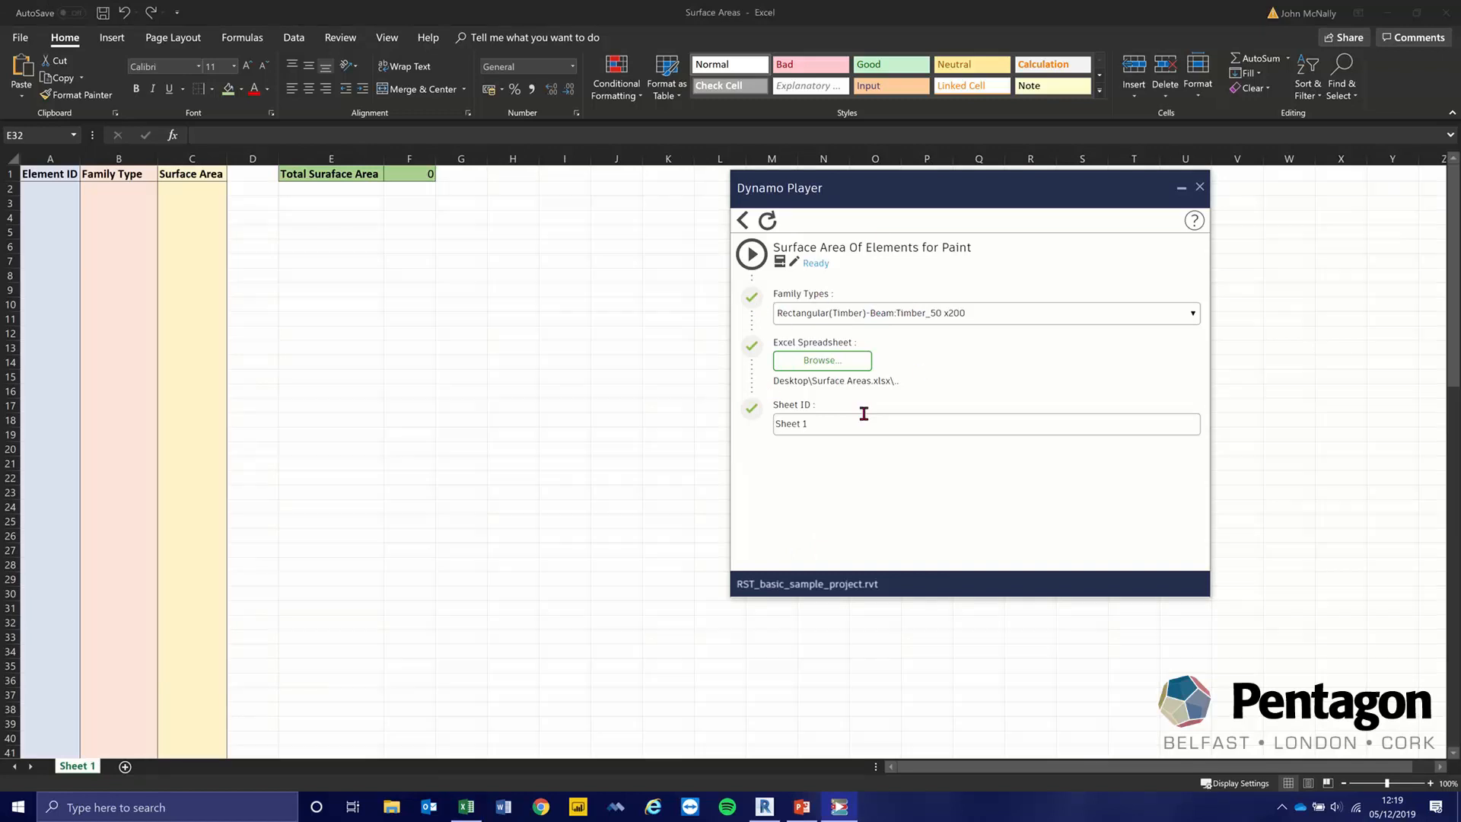
pyautogui.moveTo(899, 330)
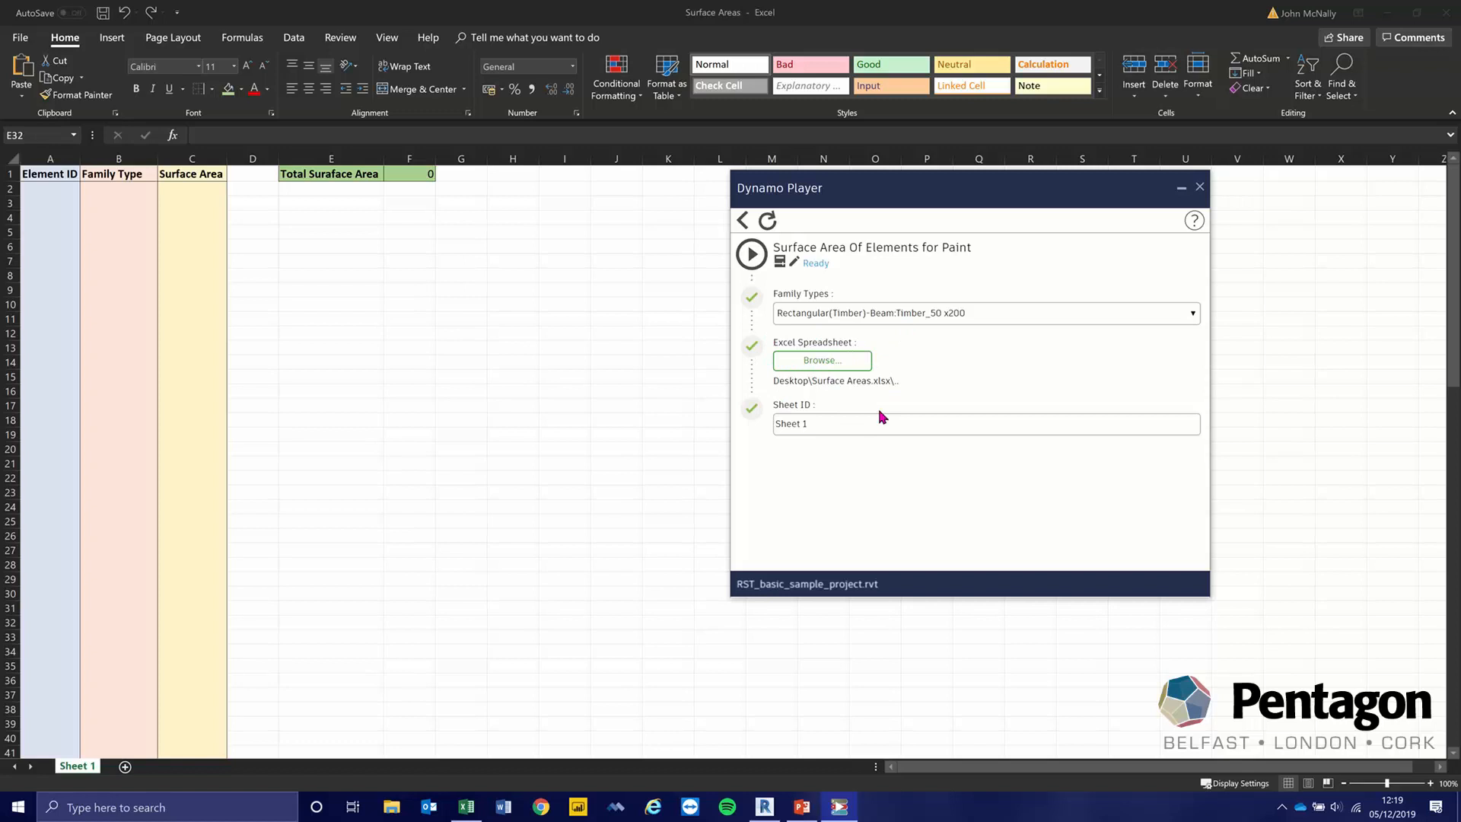
pyautogui.moveTo(832, 443)
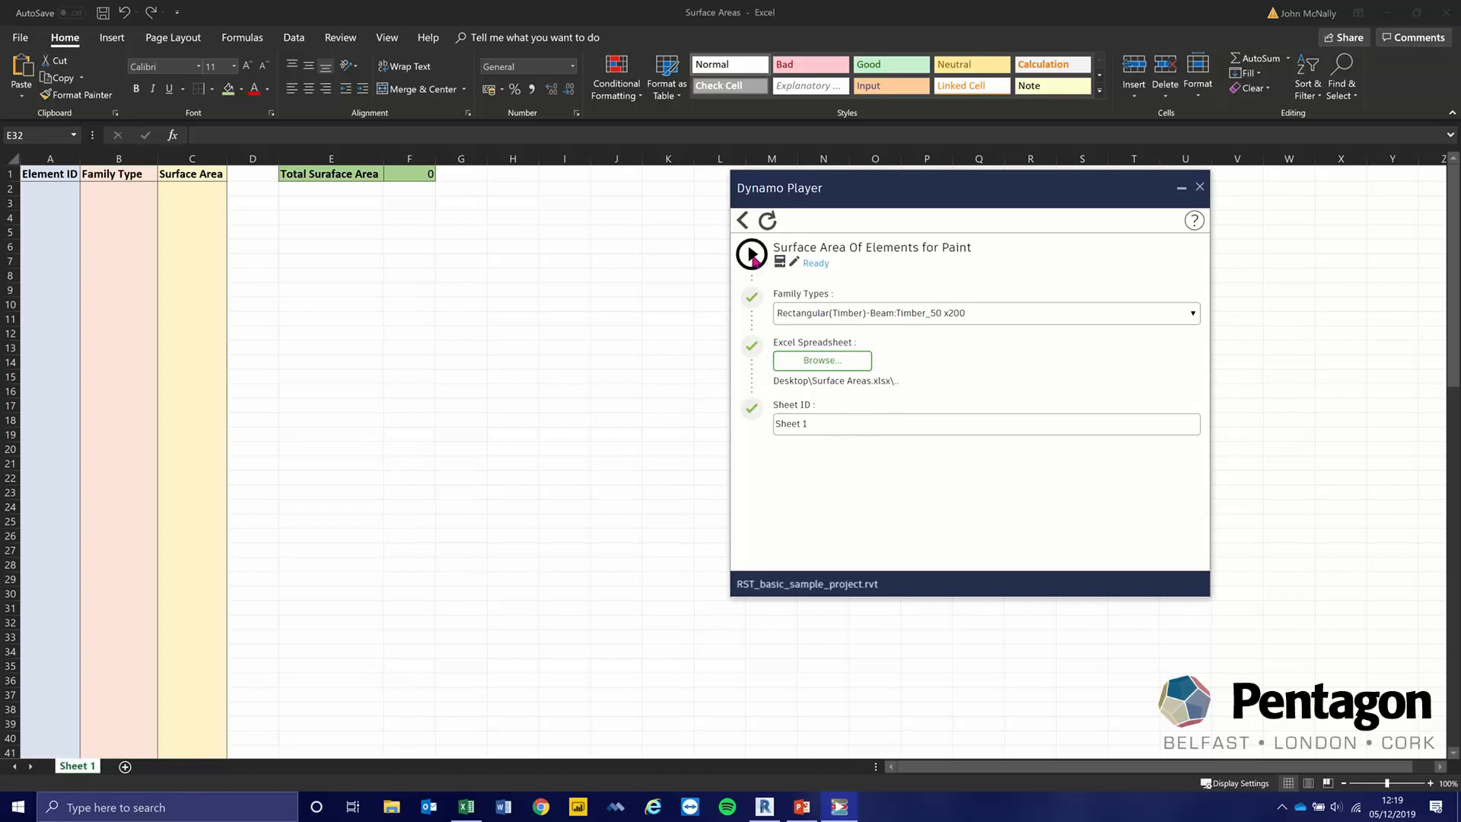
# Run the export script and review the beam IDs, family types and the =SUM(C:C) total of 113254.
pyautogui.click(750, 254)
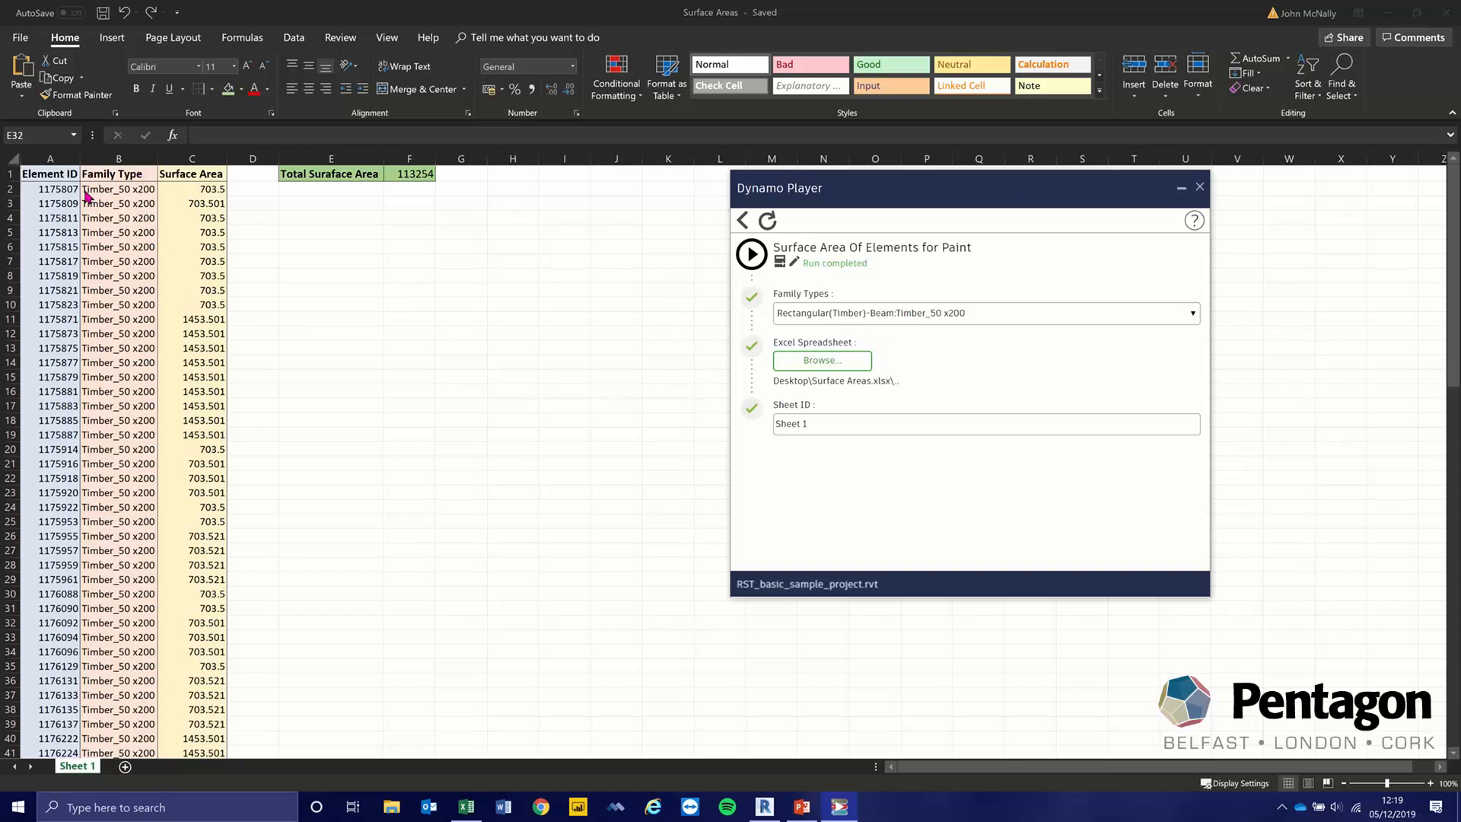
pyautogui.click(330, 622)
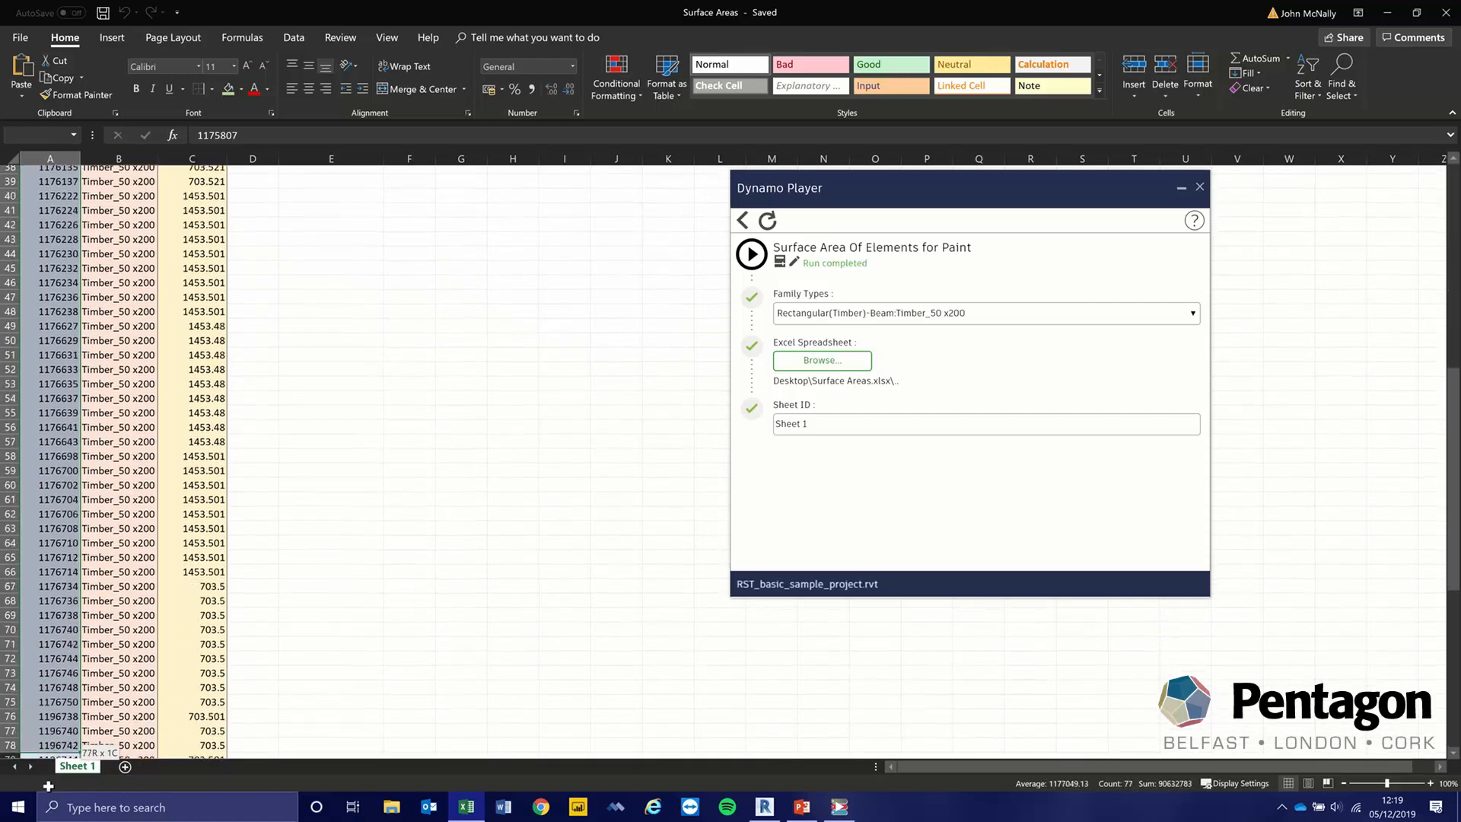
pyautogui.scroll(-3)
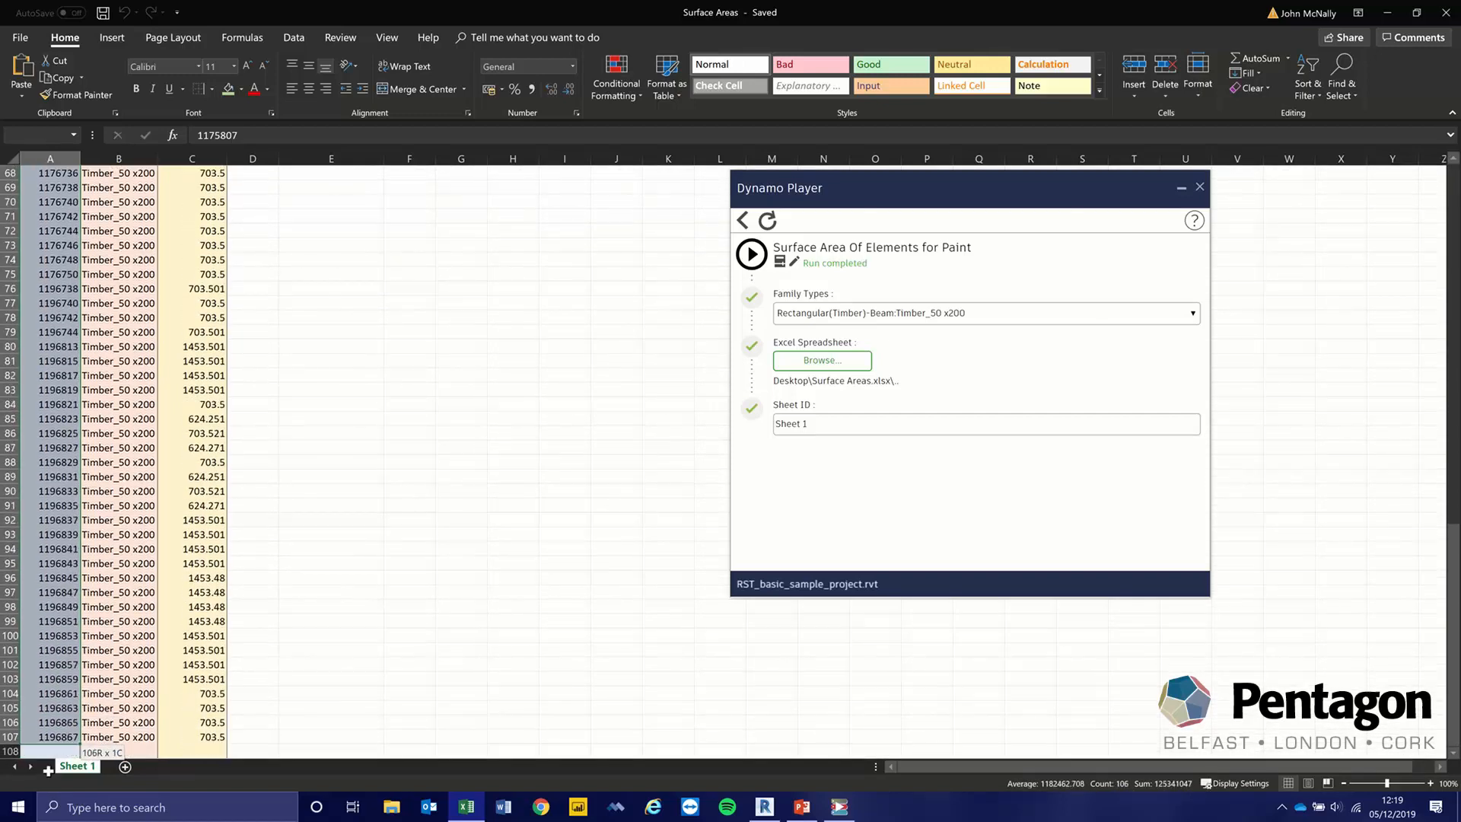
pyautogui.scroll(-3)
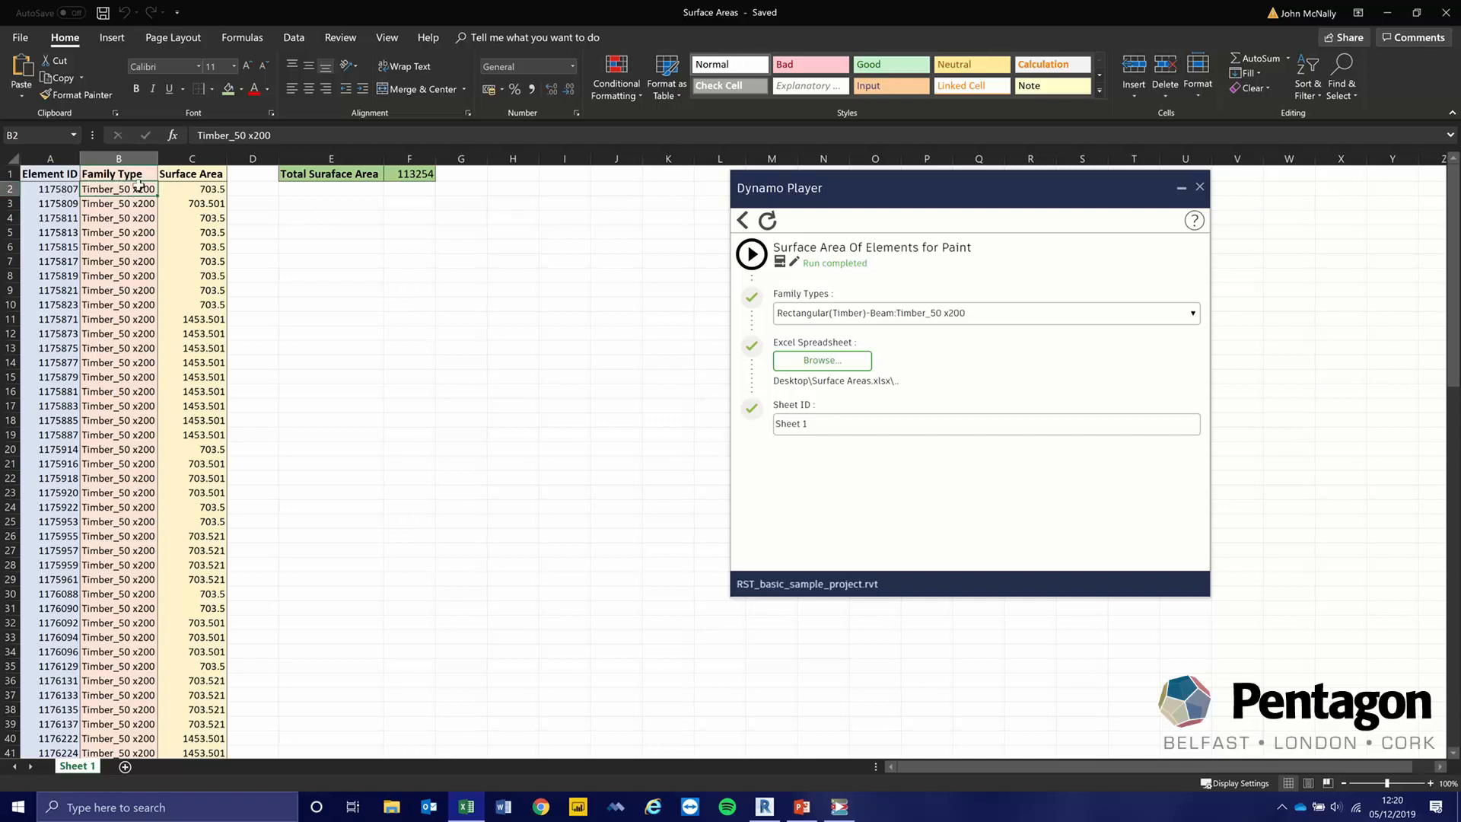
pyautogui.click(192, 189)
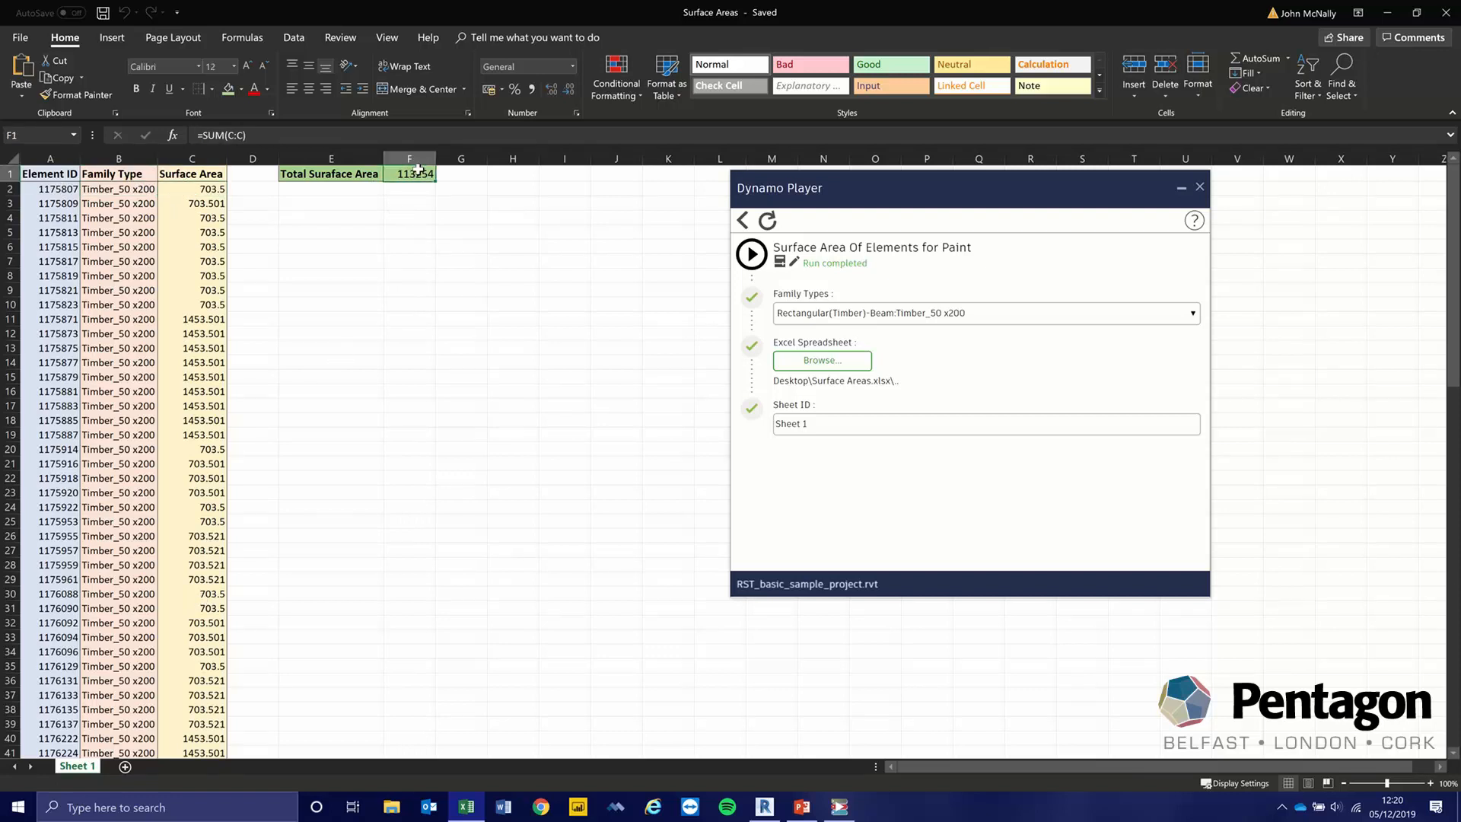
pyautogui.click(192, 157)
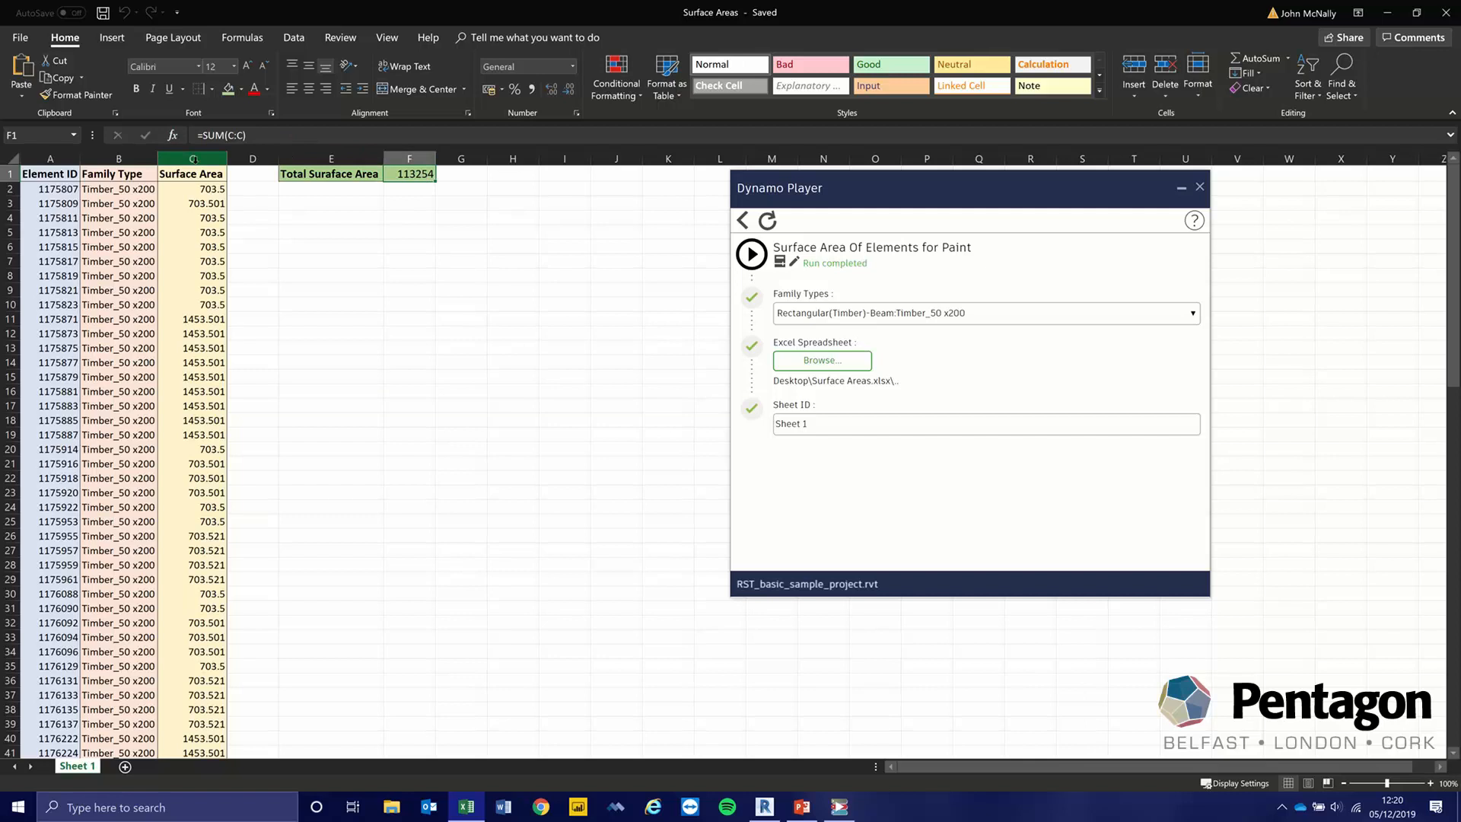